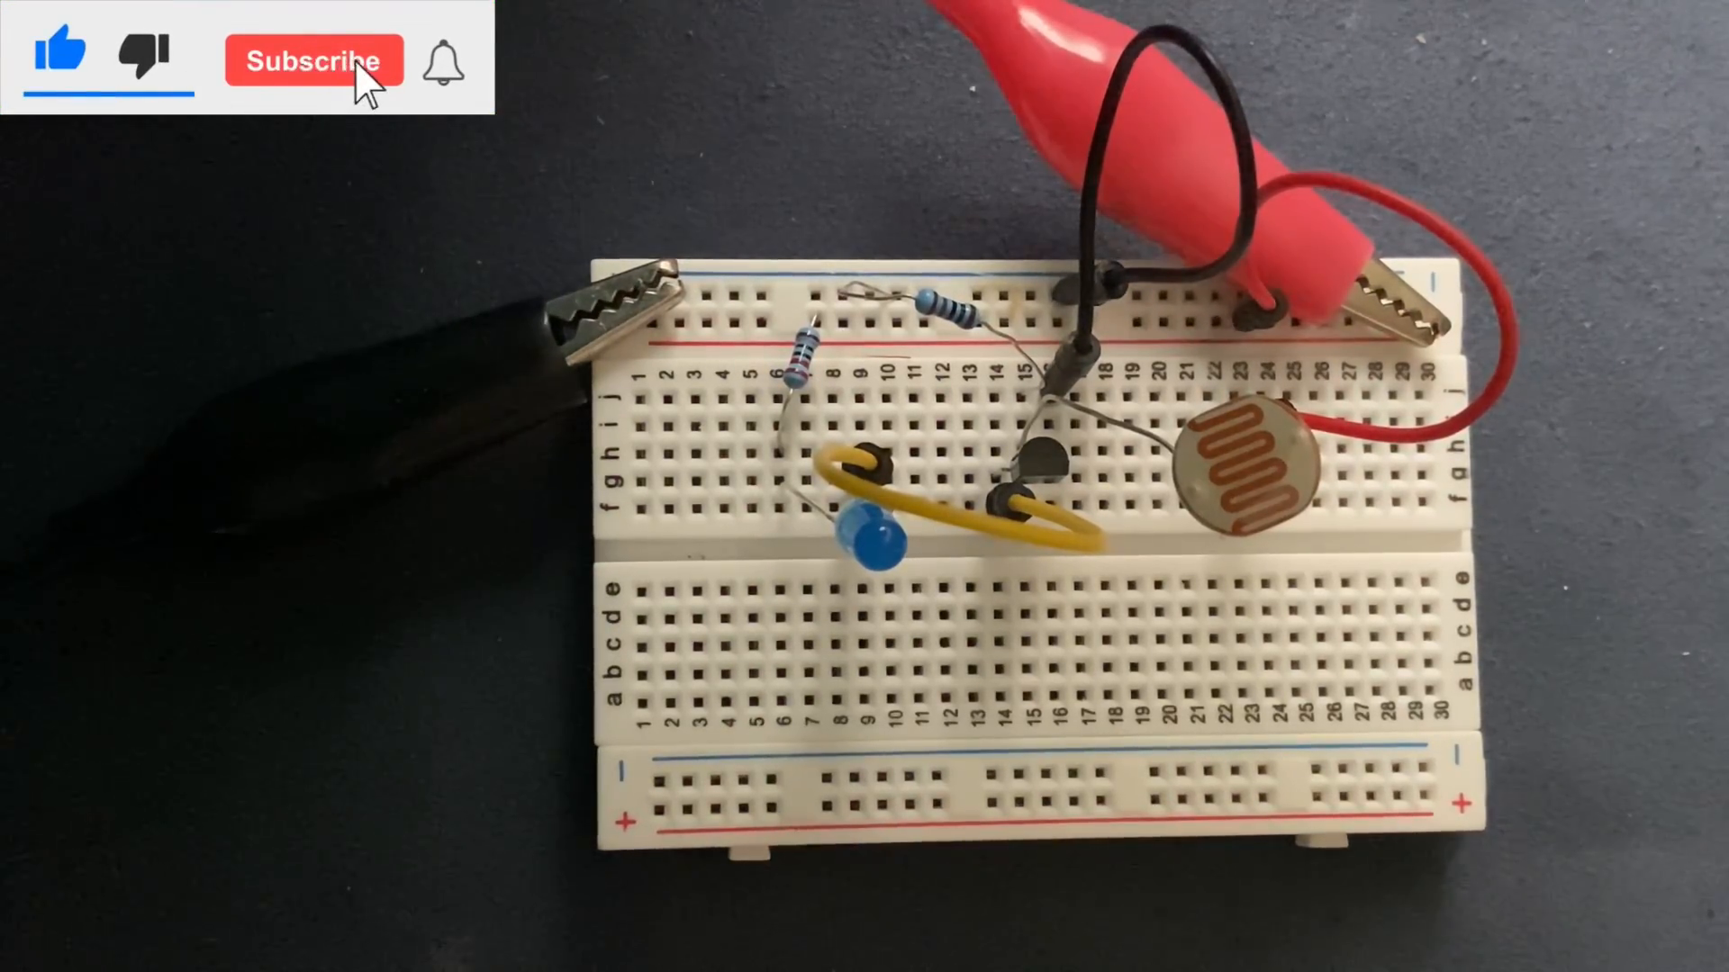
click(312, 60)
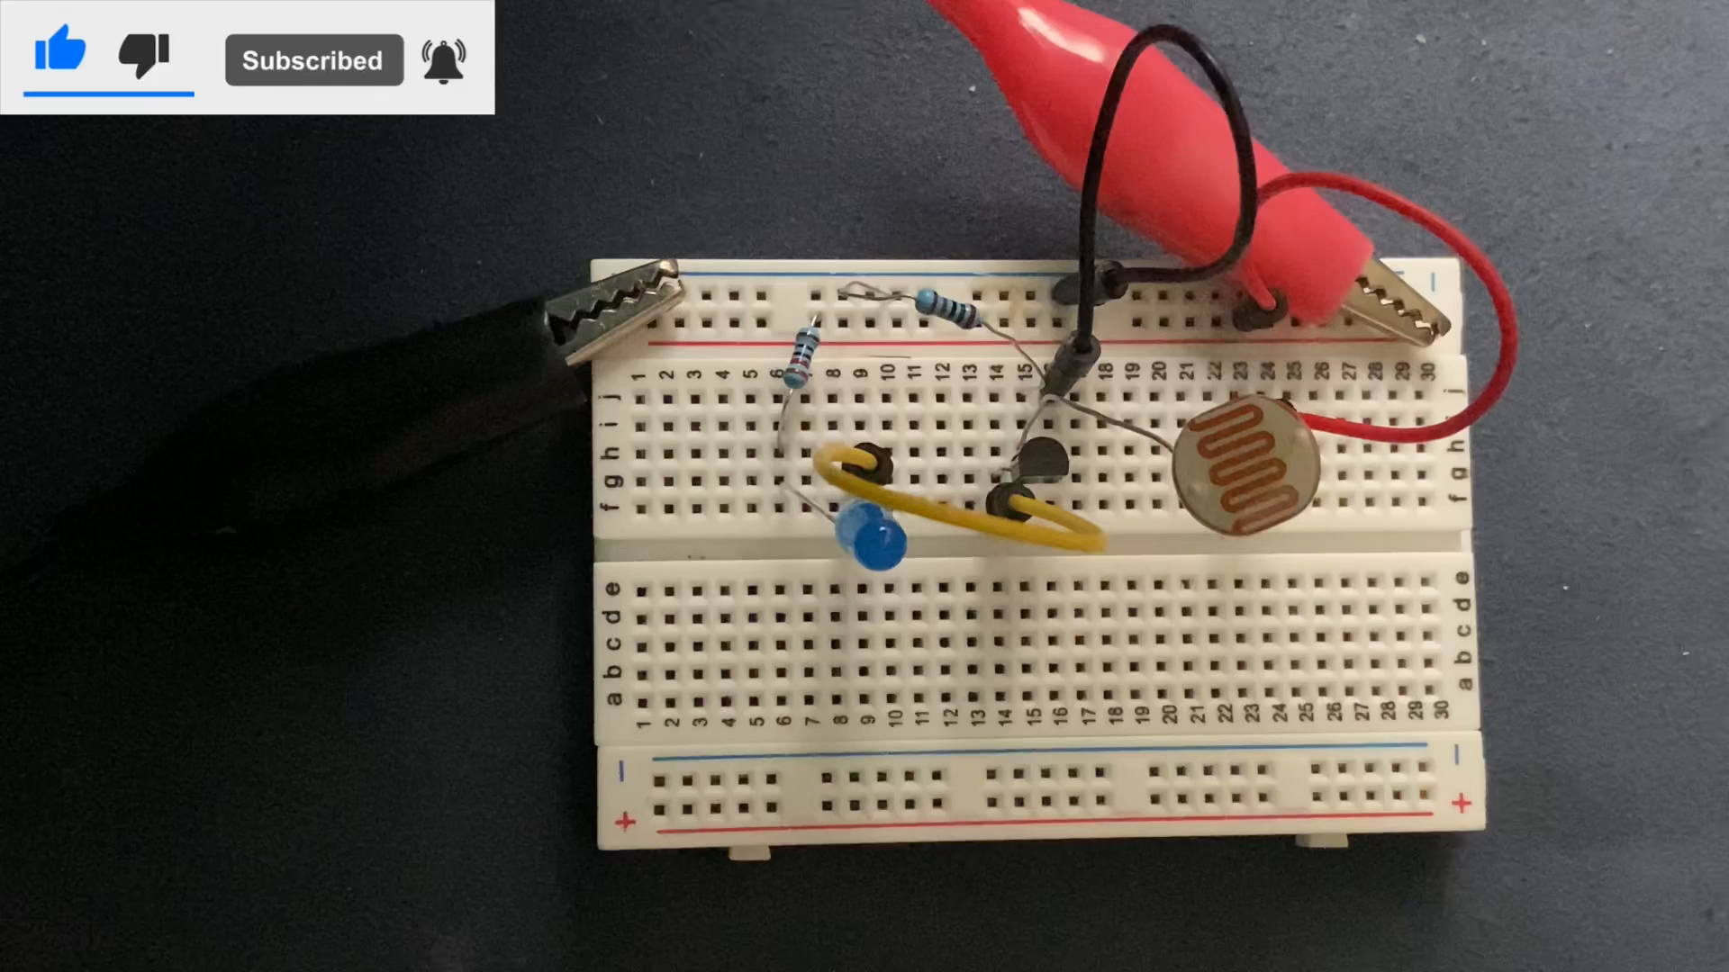